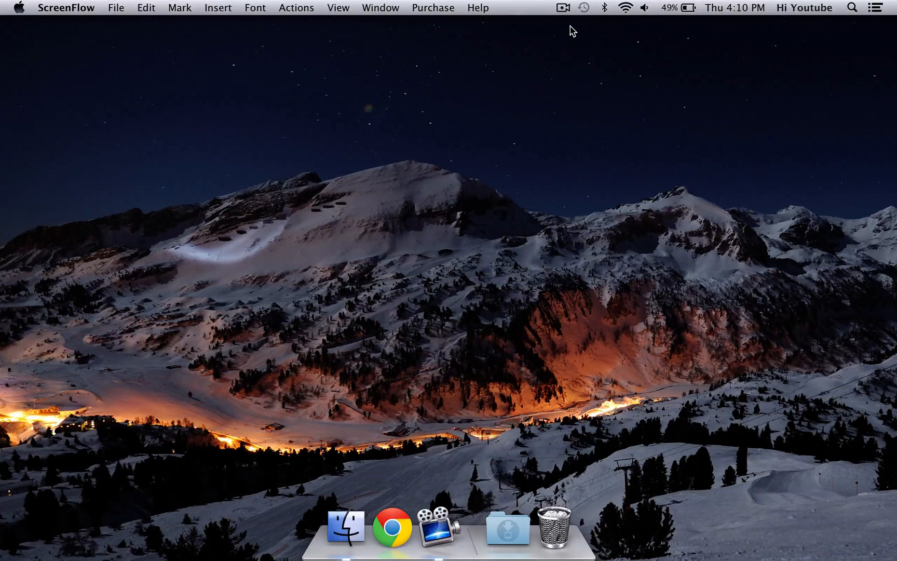
- Launch MacTubes from a Spotlight search for "mac"
type("mac")
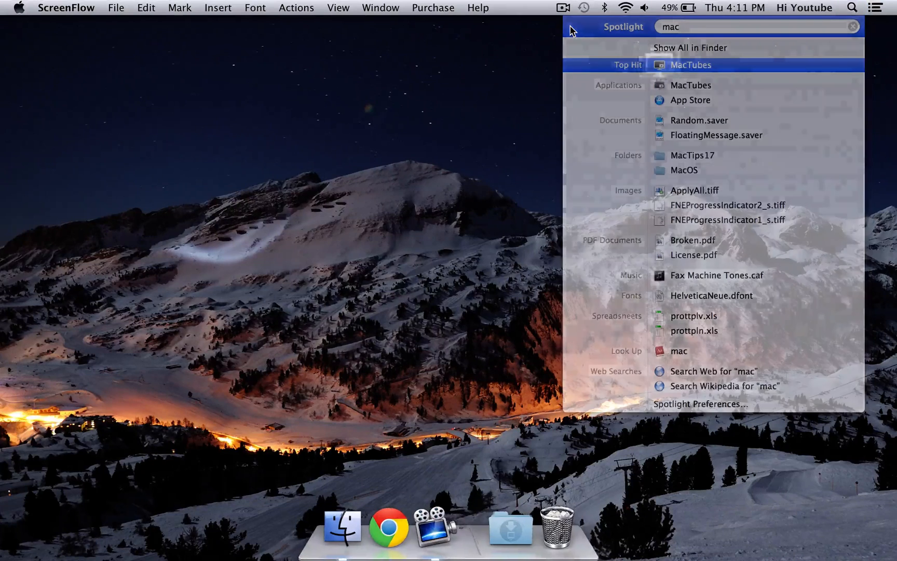
left_click(691, 64)
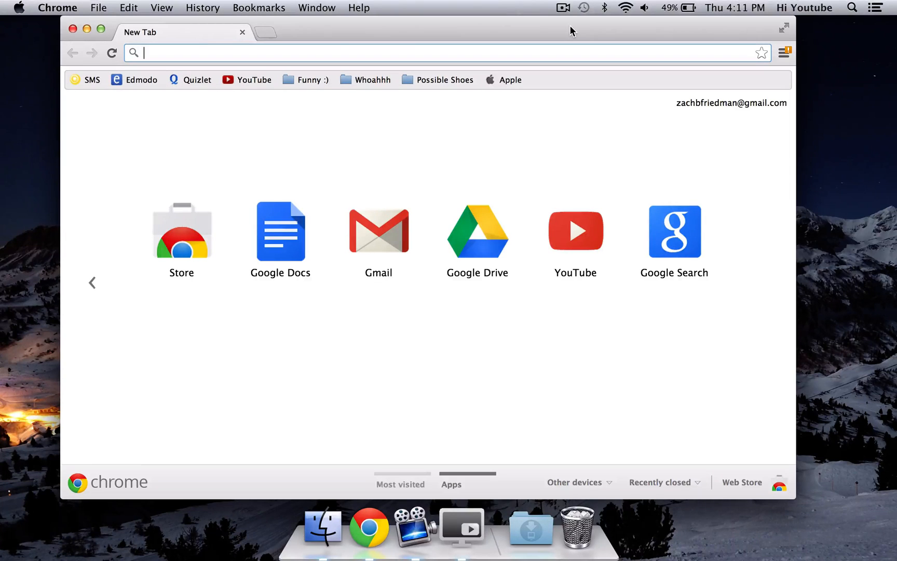
- Search YouTube for "mactips17" and open the "How to use GeekTool (the basics)" video
left_click(576, 232)
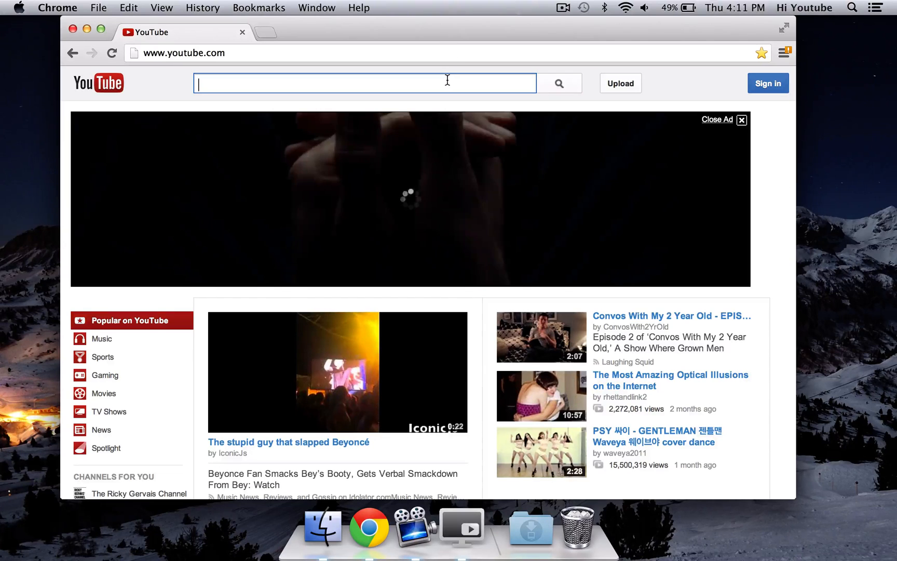
type("mac")
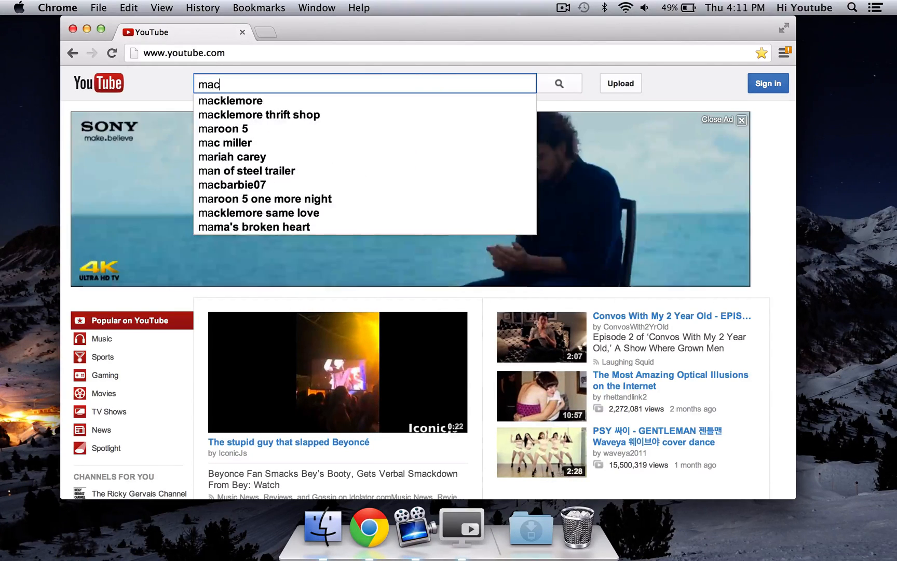
type("mactips17")
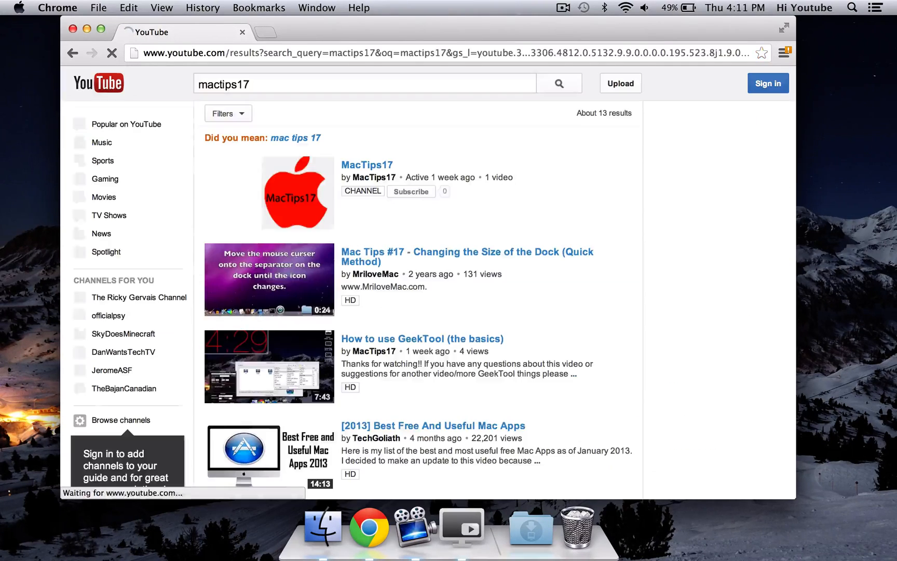
left_click(422, 338)
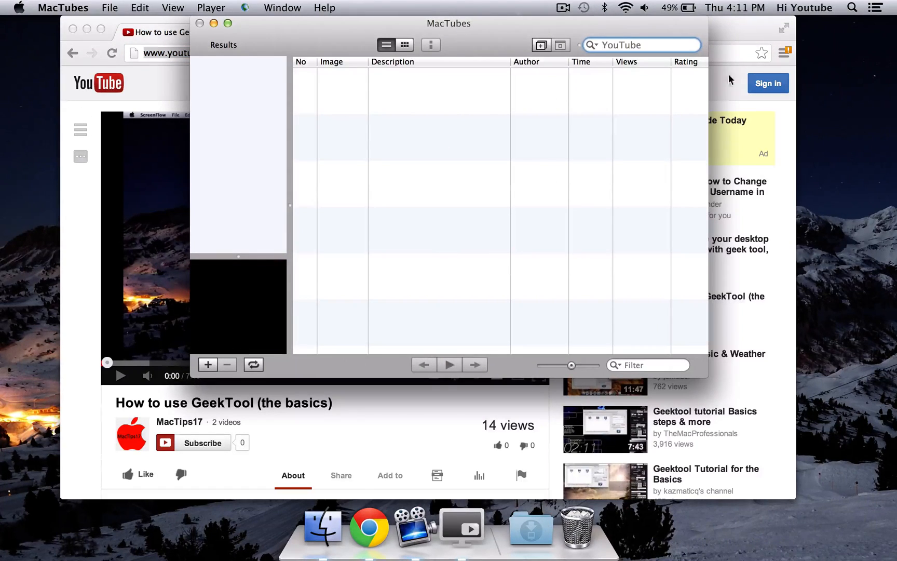
mouse_move(619, 5)
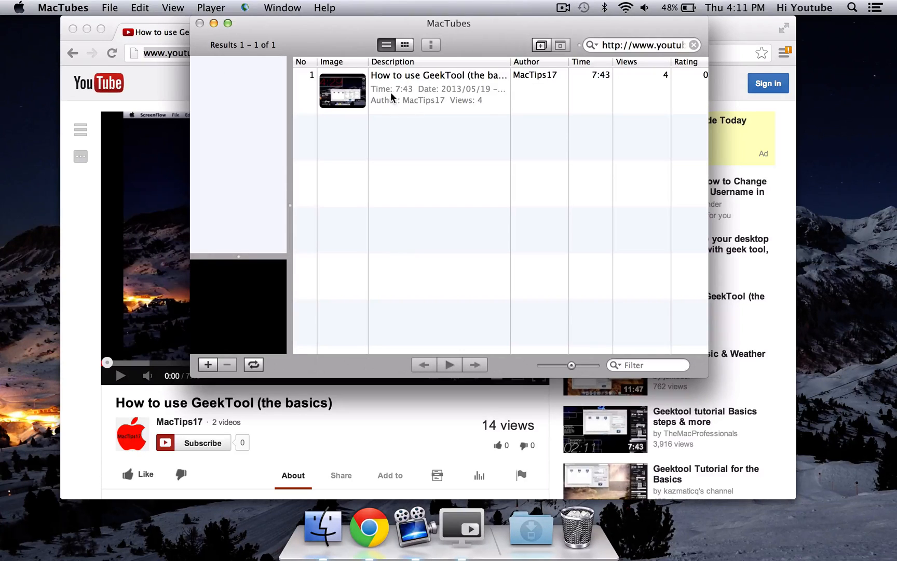
- Select the GeekTool basics video fetched from the pasted YouTube URL
left_click(433, 88)
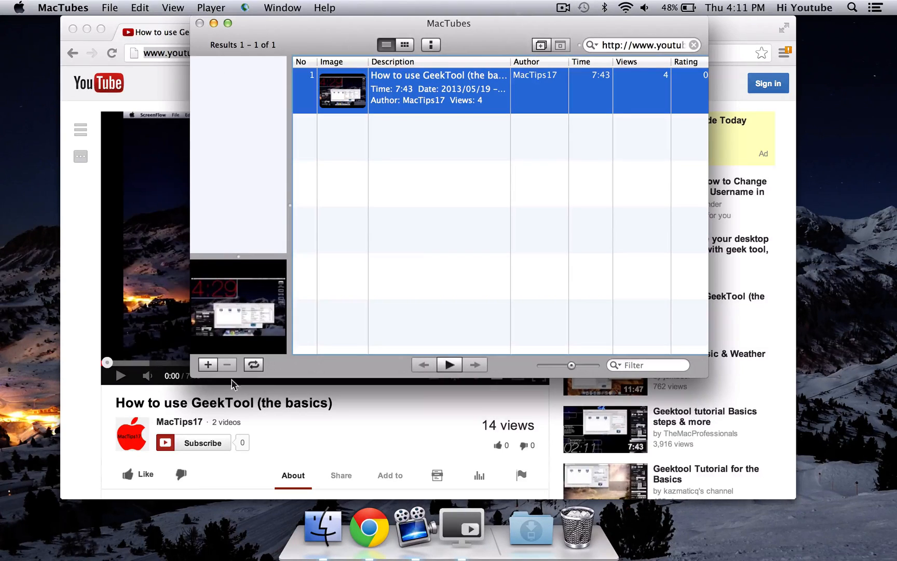
mouse_move(271, 179)
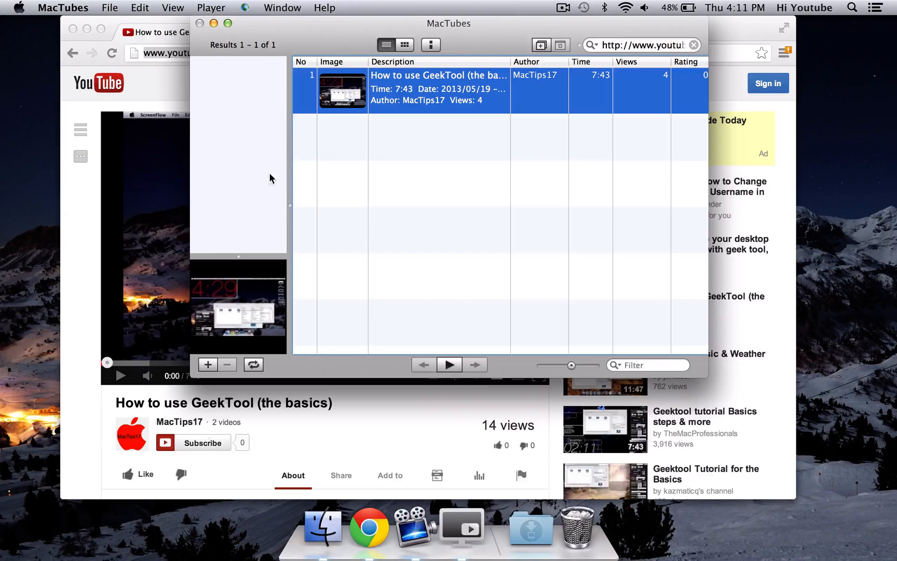
mouse_move(159, 395)
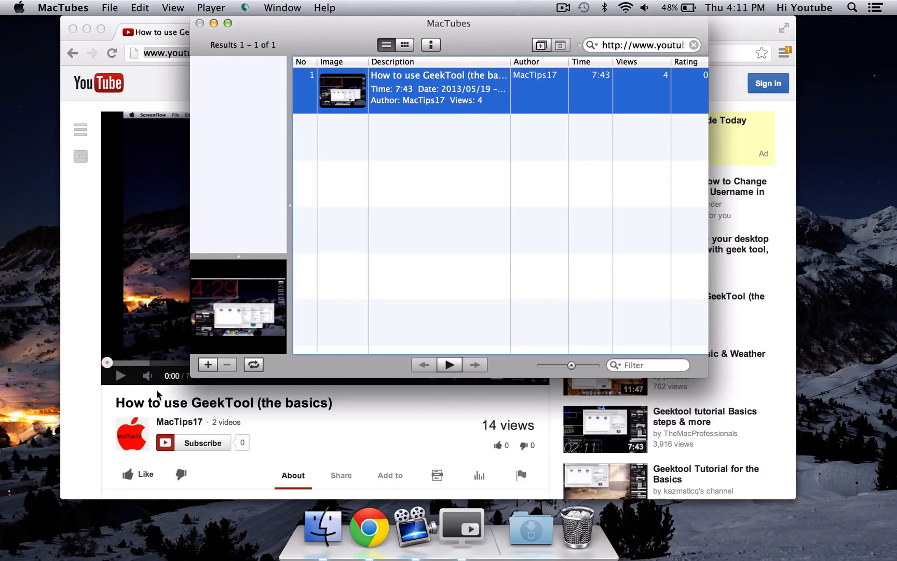
mouse_move(200, 410)
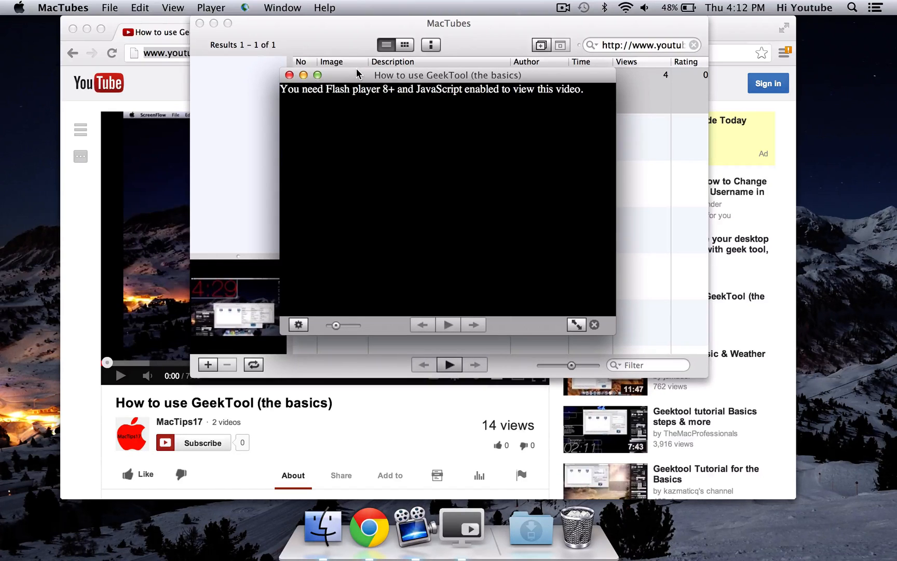
mouse_move(255, 322)
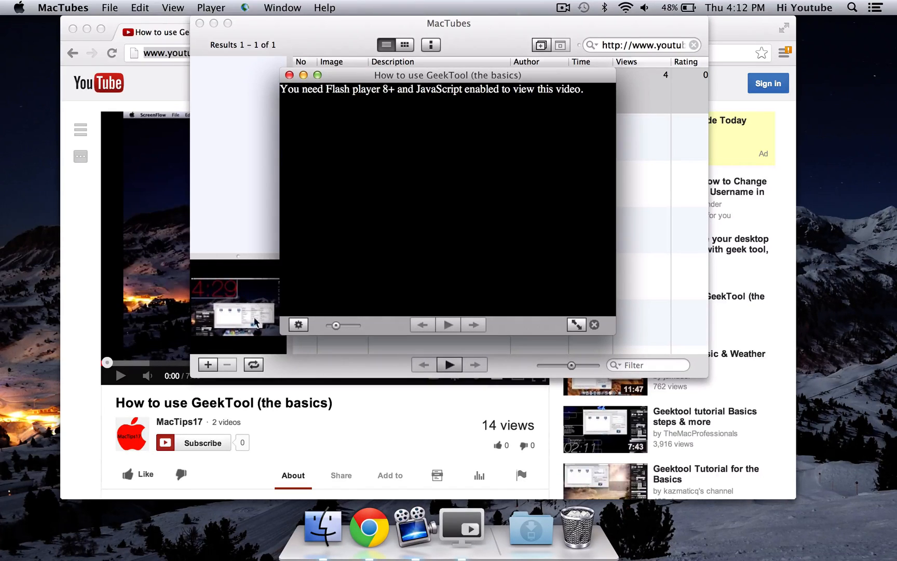
mouse_move(299, 327)
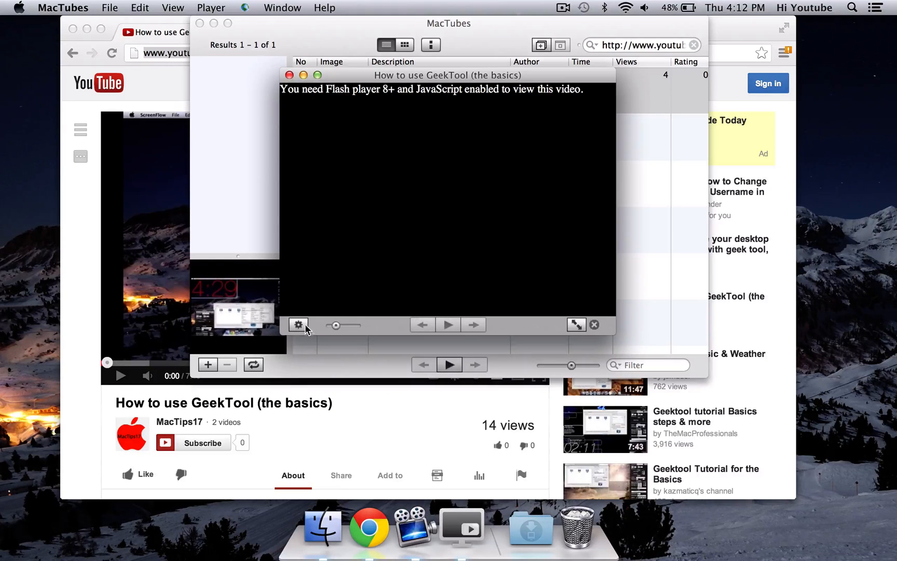
mouse_move(298, 324)
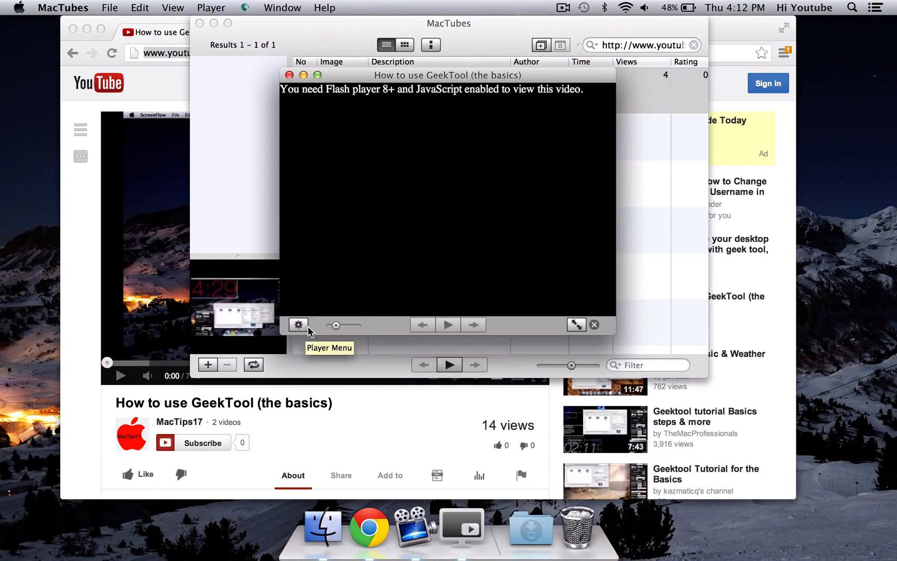
- Download the GeekTool basics video as MP4 from the Player Menu
left_click(299, 325)
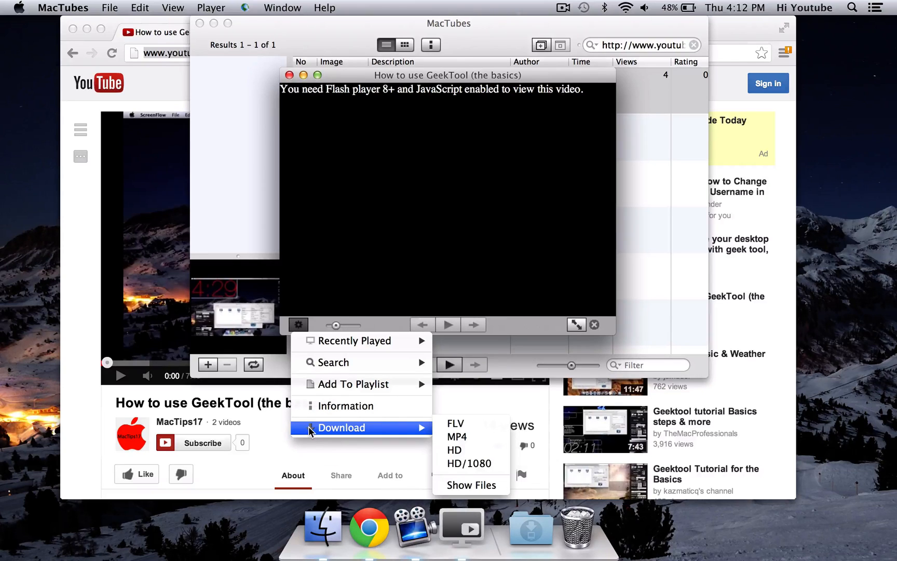
mouse_move(345, 435)
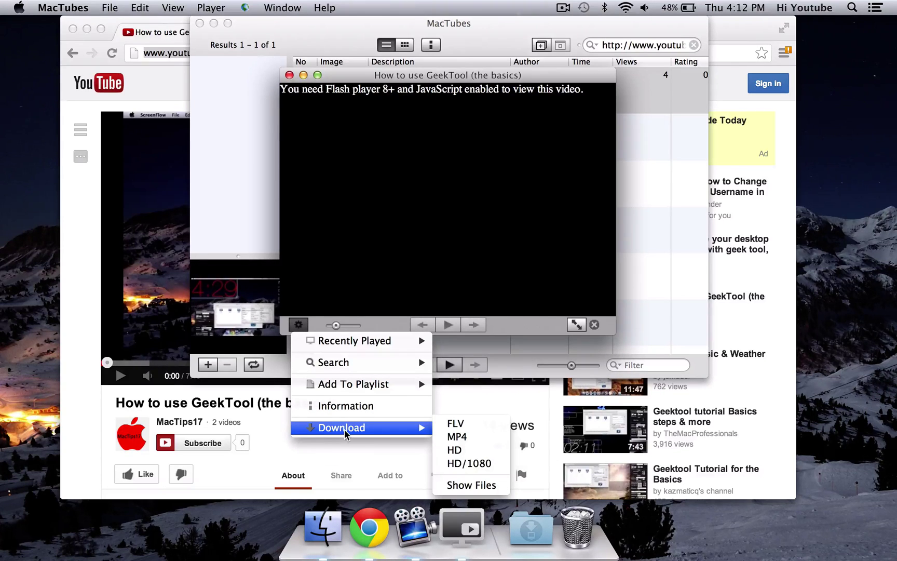
mouse_move(469, 424)
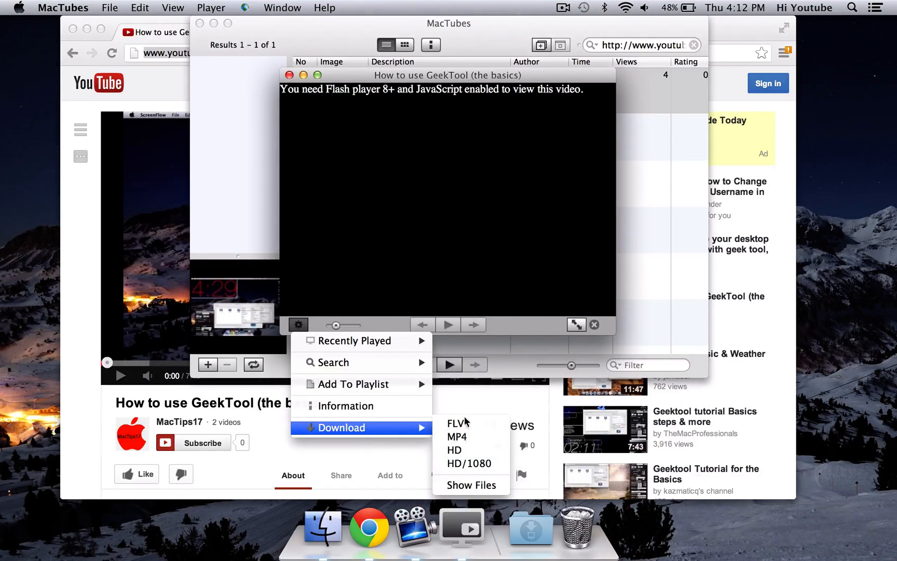
mouse_move(457, 437)
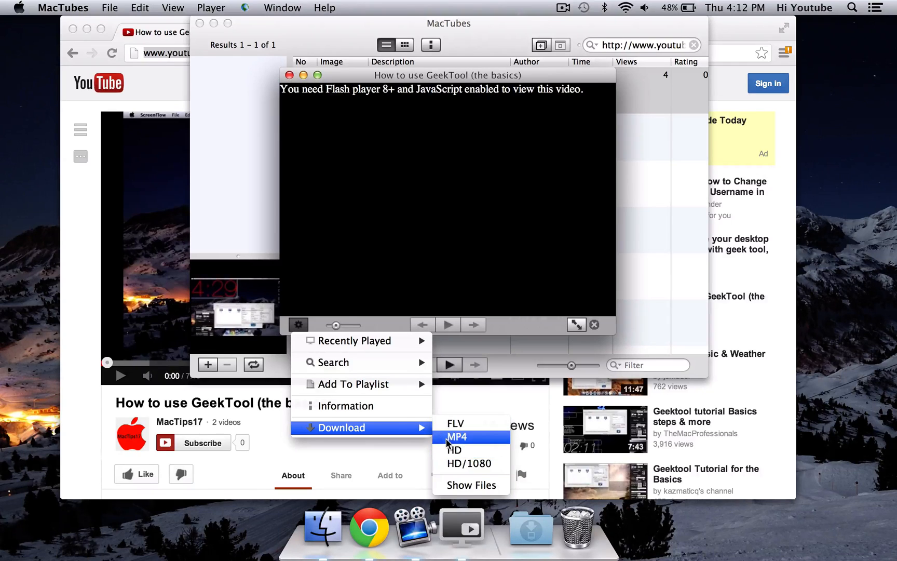
left_click(457, 437)
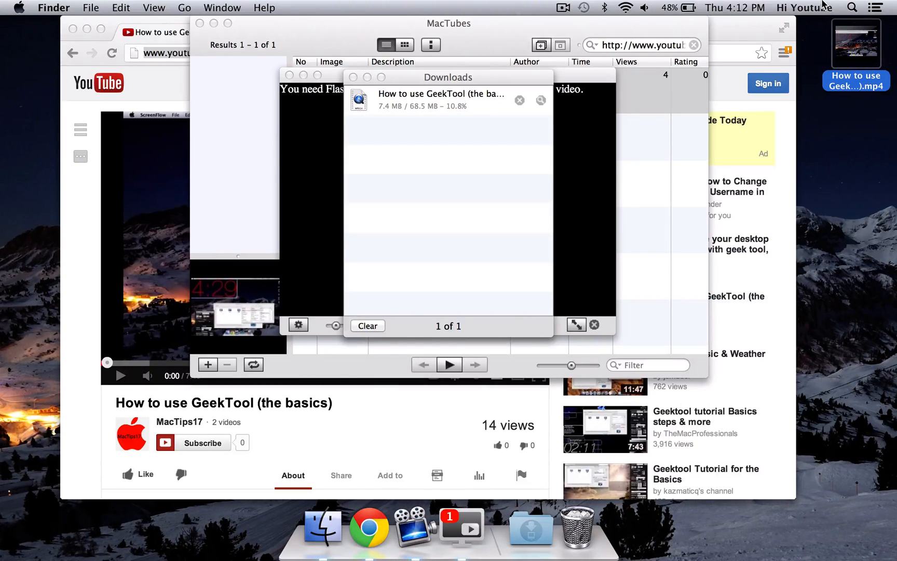
mouse_move(292, 388)
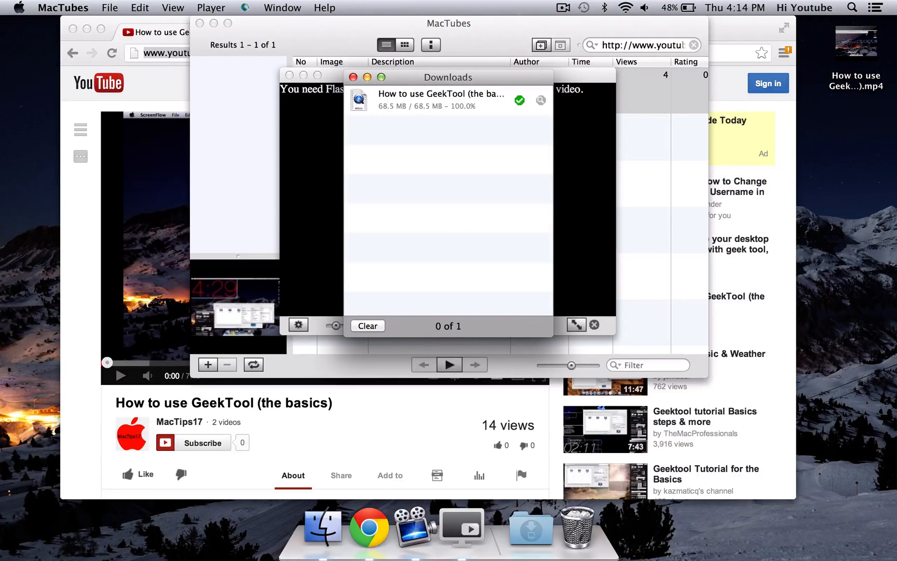
mouse_move(869, 104)
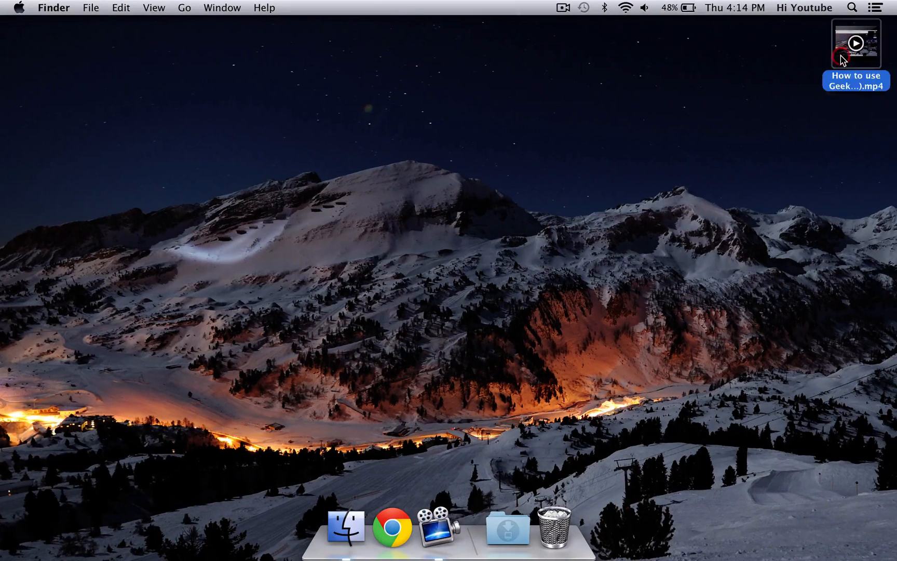
double_click(858, 42)
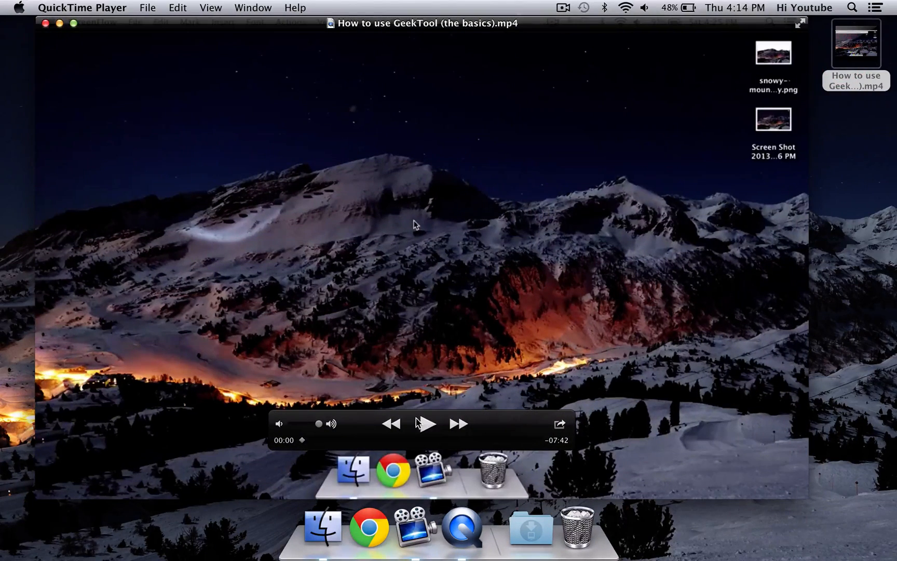
left_click(426, 425)
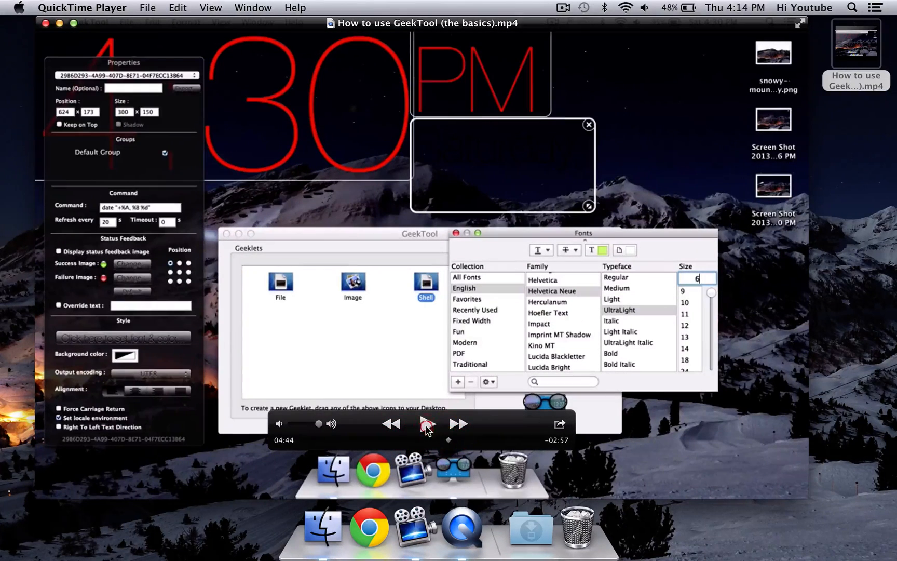
left_click(429, 424)
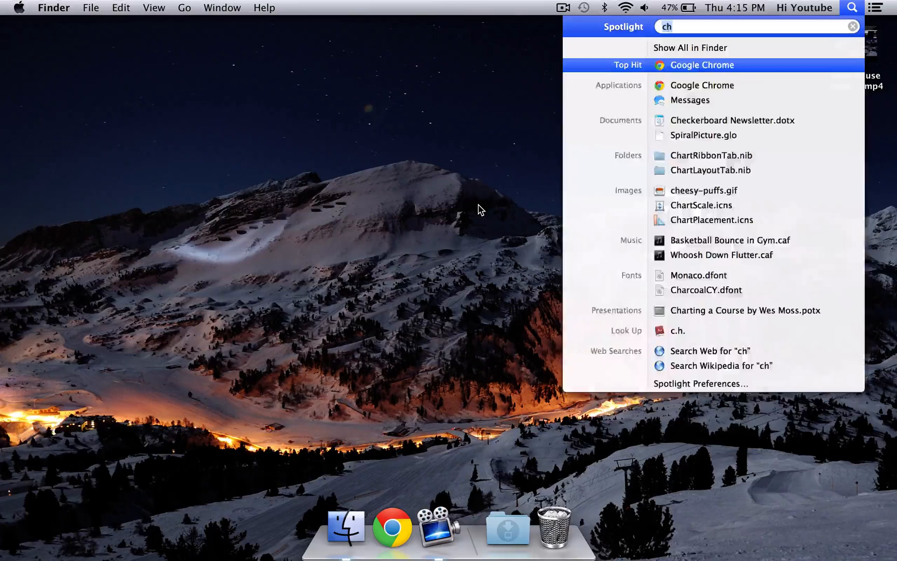
- Launch Keynote via Spotlight and create a new presentation with the White theme
type("key")
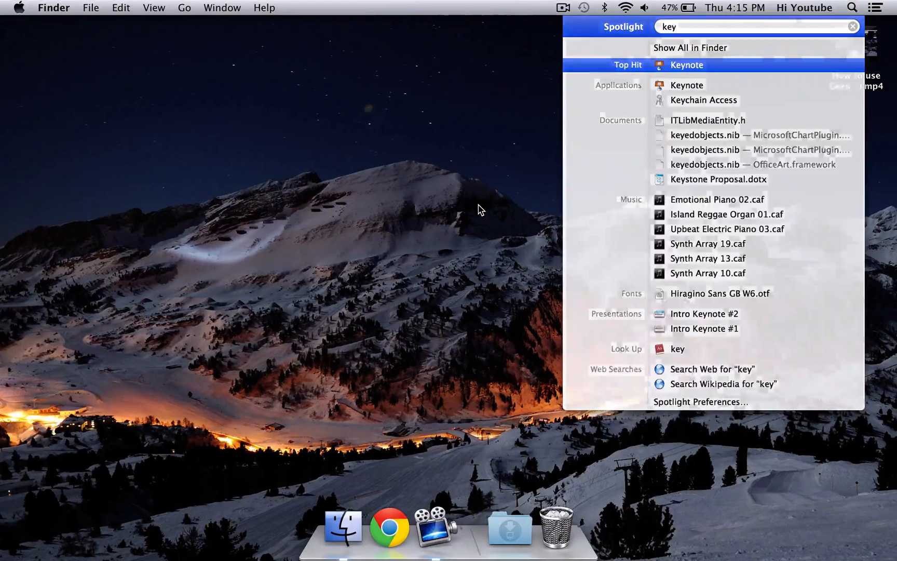
left_click(686, 65)
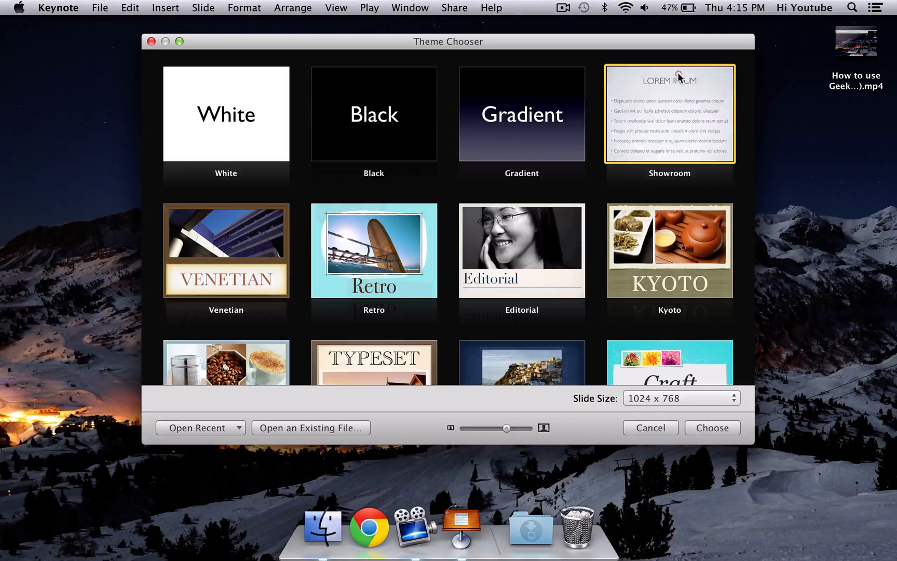
left_click(712, 428)
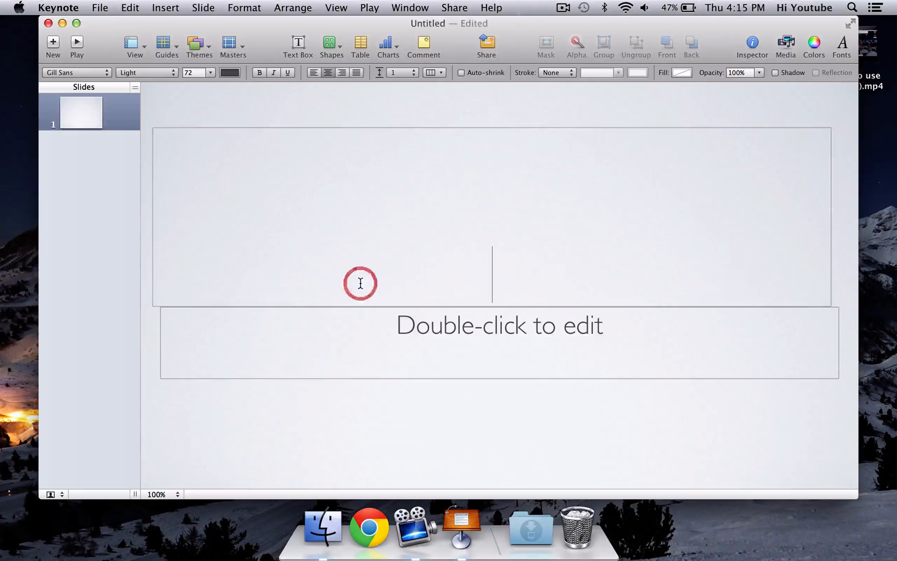
- Title the first slide "MACTIPS17"
type("MACT")
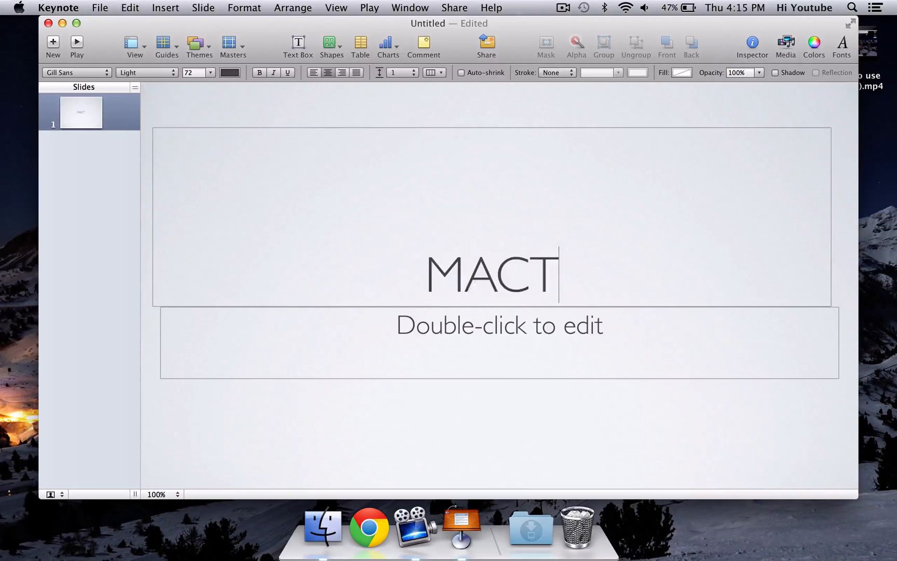
type("IPS17")
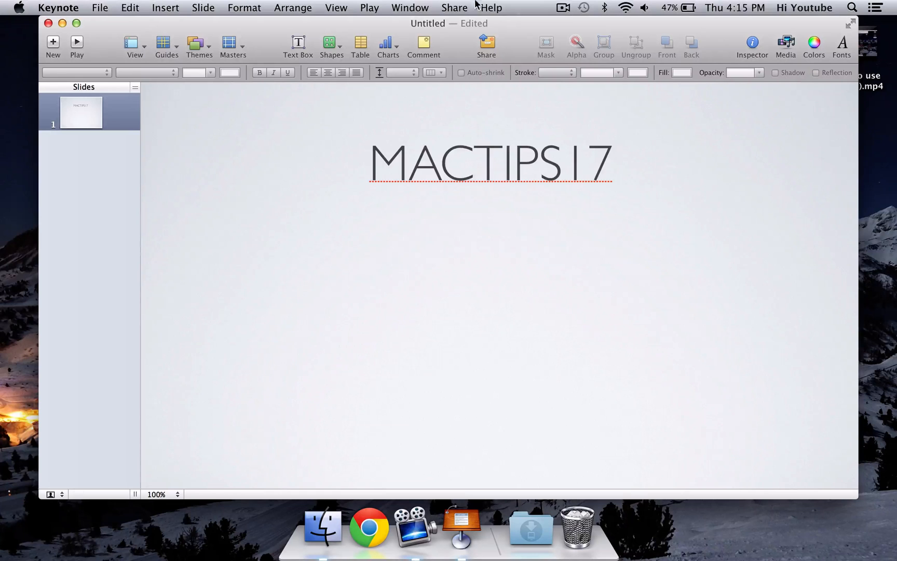
left_click(165, 7)
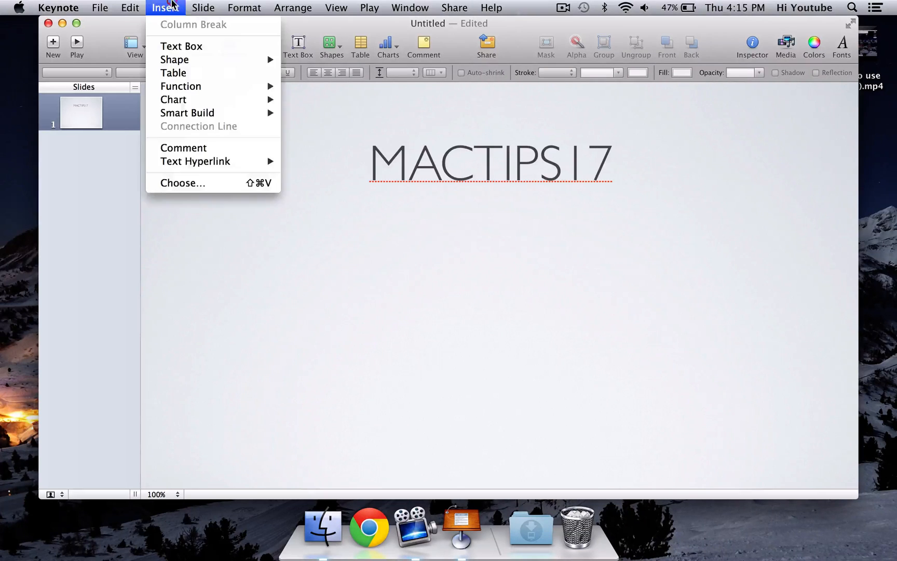
- Insert the GeekTool MP4 from the Desktop onto the slide below the title
left_click(183, 183)
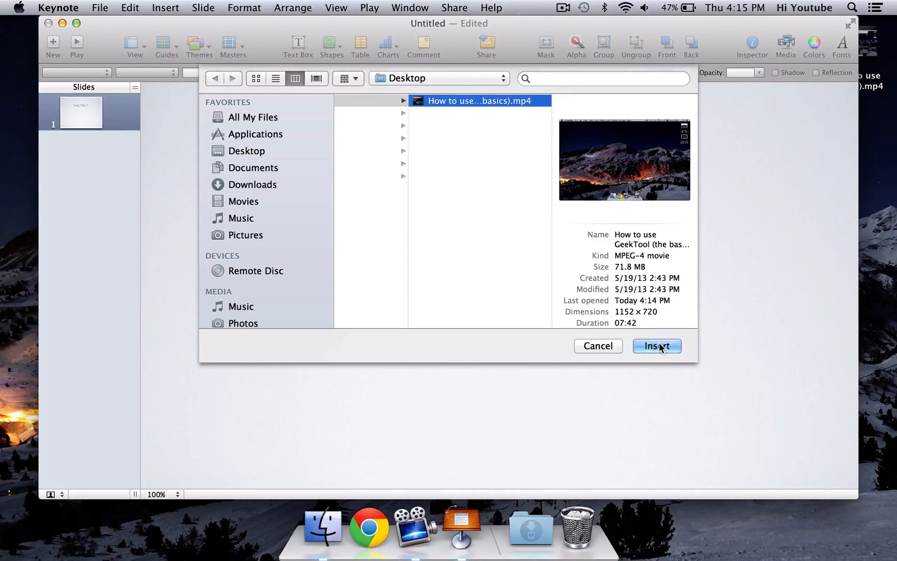
left_click(657, 346)
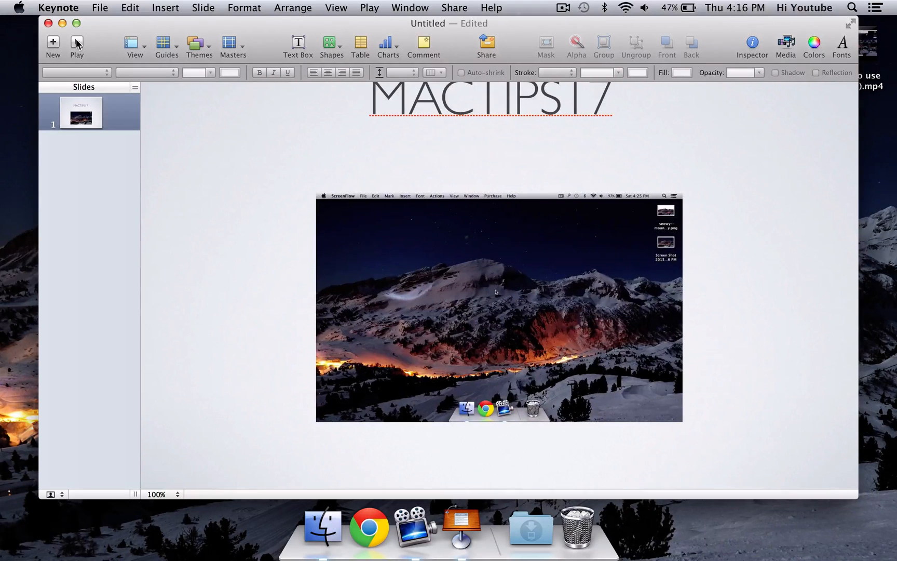
mouse_move(77, 43)
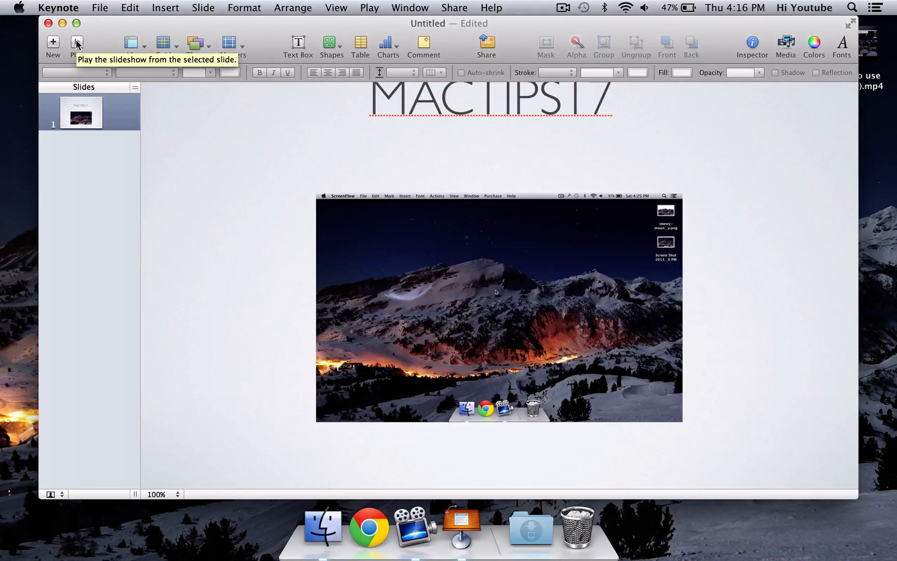
- Play the MACTIPS17 slide with its embedded video as a full-screen slideshow
left_click(77, 41)
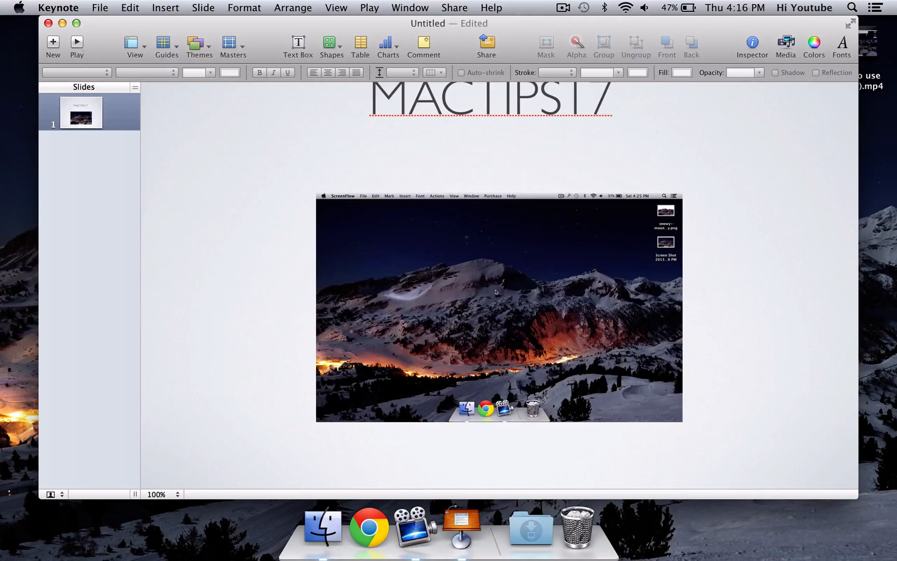
left_click(77, 41)
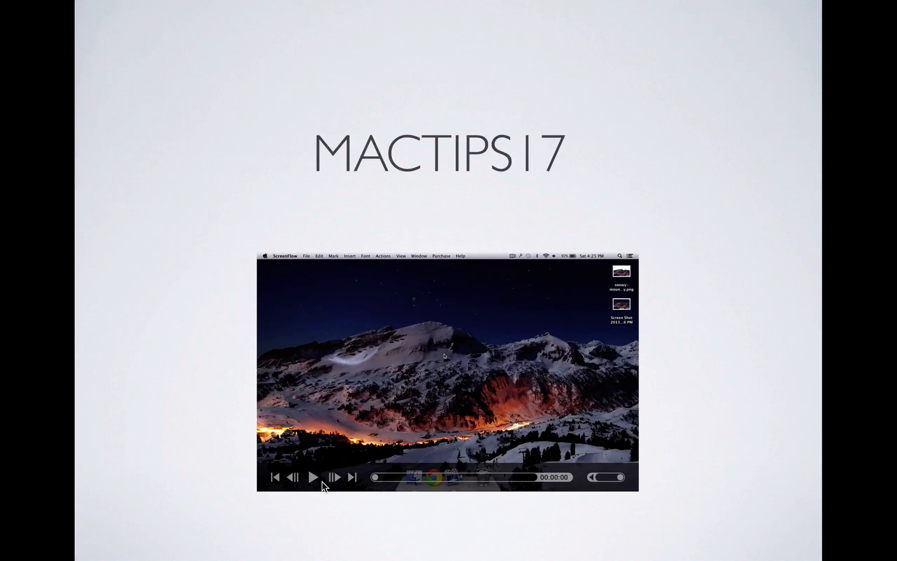
mouse_move(614, 458)
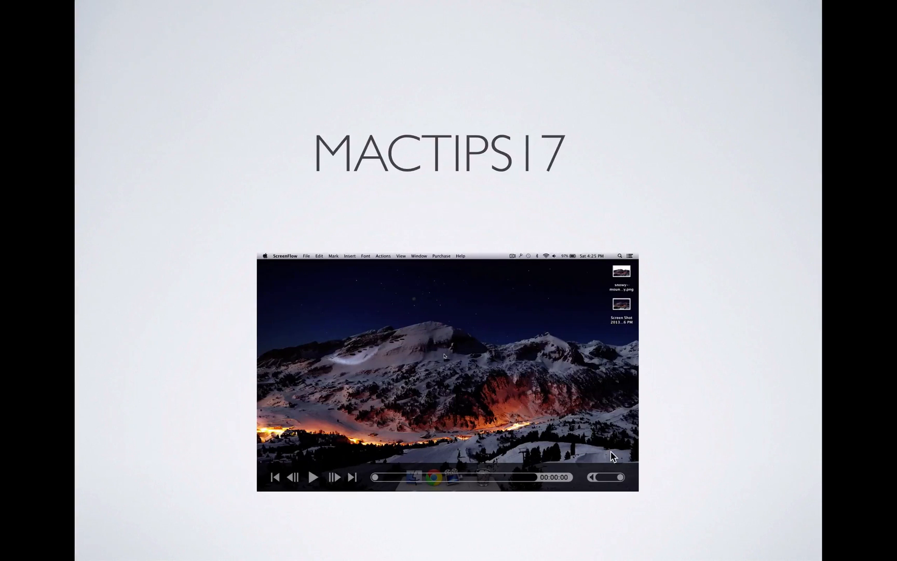
mouse_move(569, 481)
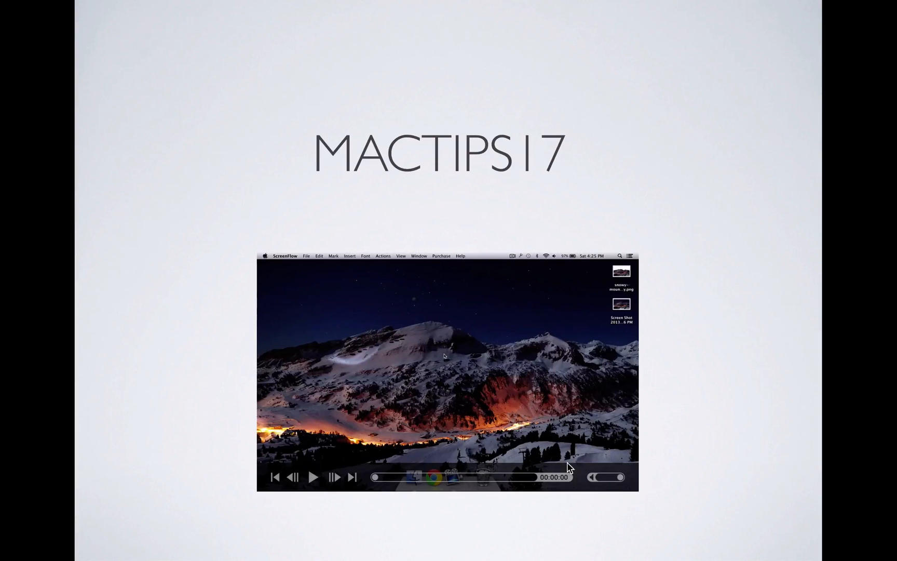